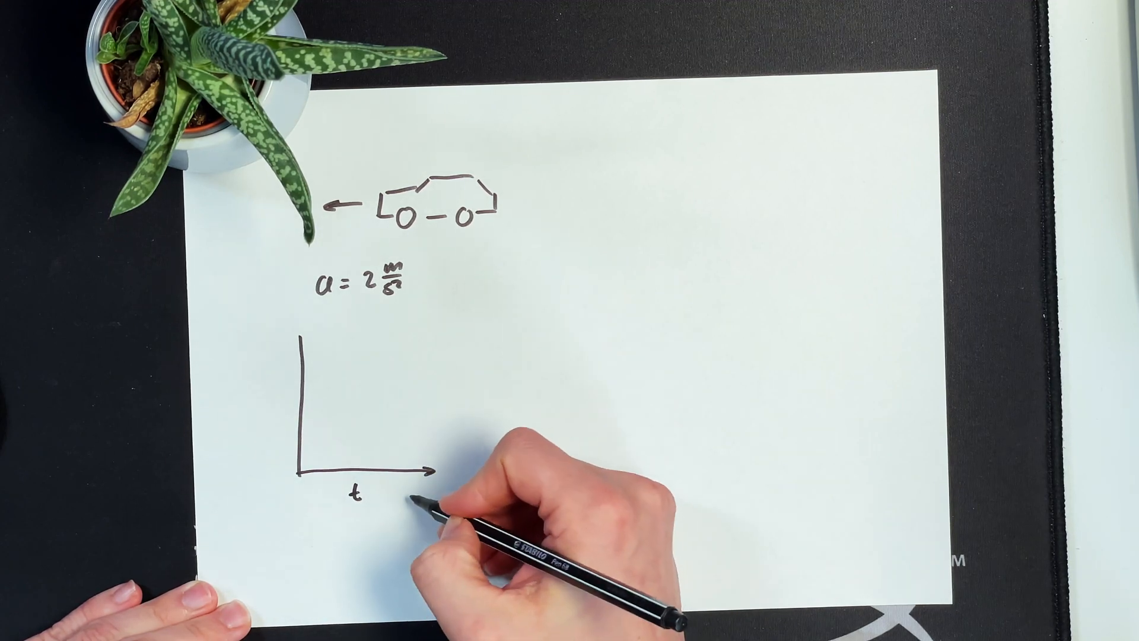
Label the acceleration graph's time axis t [s] beside the vertical axis a
{"action": "type", "text": "[s]"}
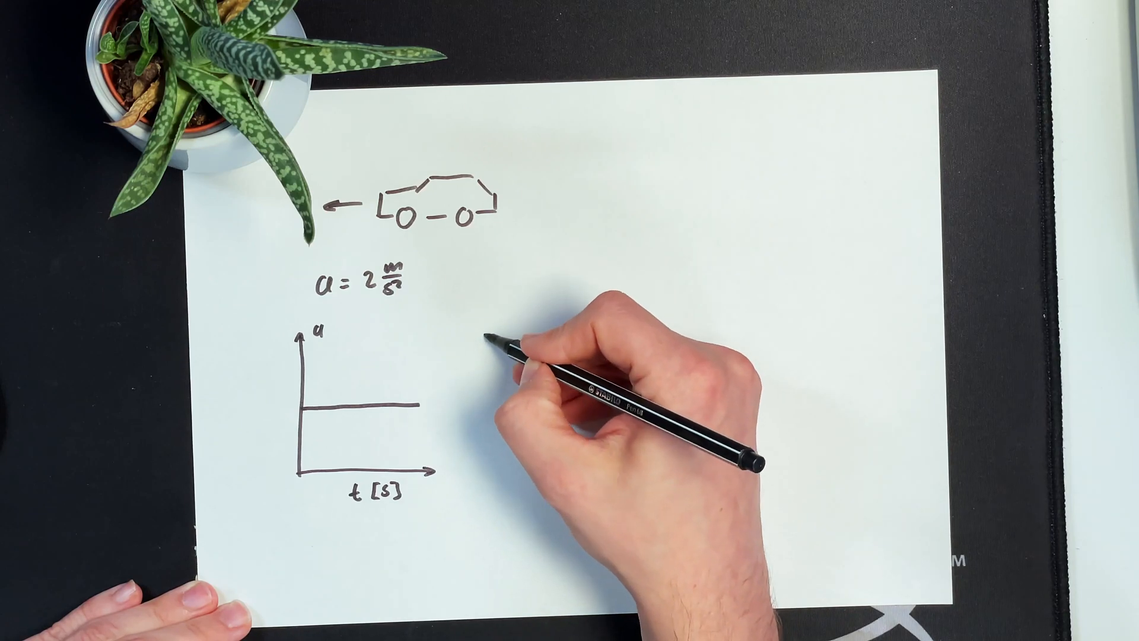
Draw velocity axes labelled v [m/s] and t [s] with a rising line, and write v = v0 + a·t
{"action": "left_click_drag", "start_coordinate": [486, 349], "coordinate": [596, 461]}
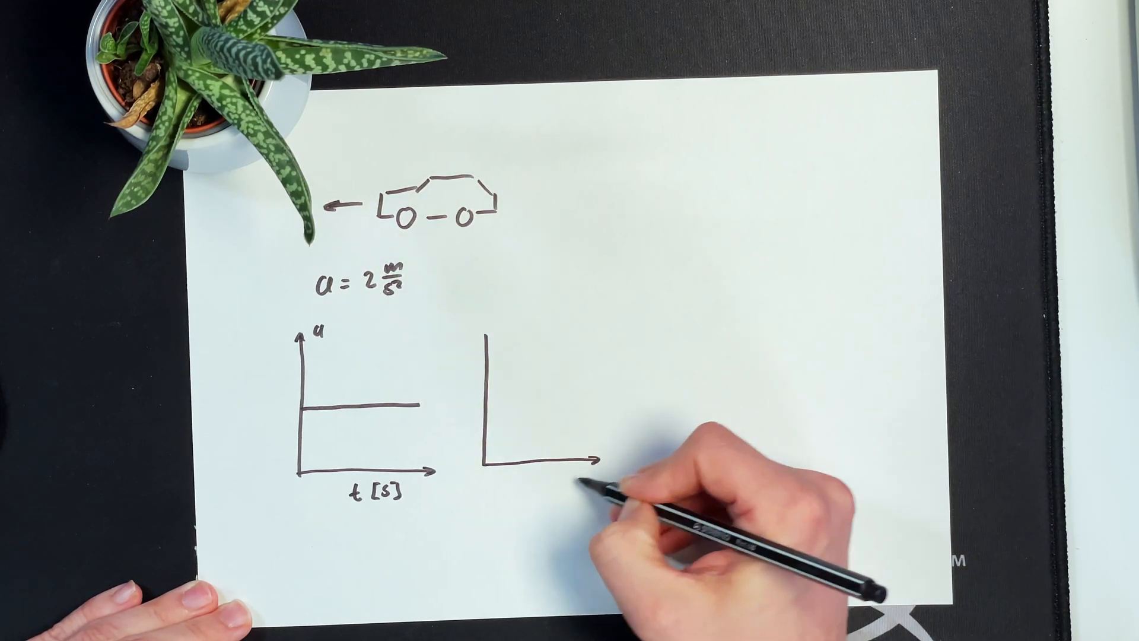
{"action": "type", "text": "t [s]"}
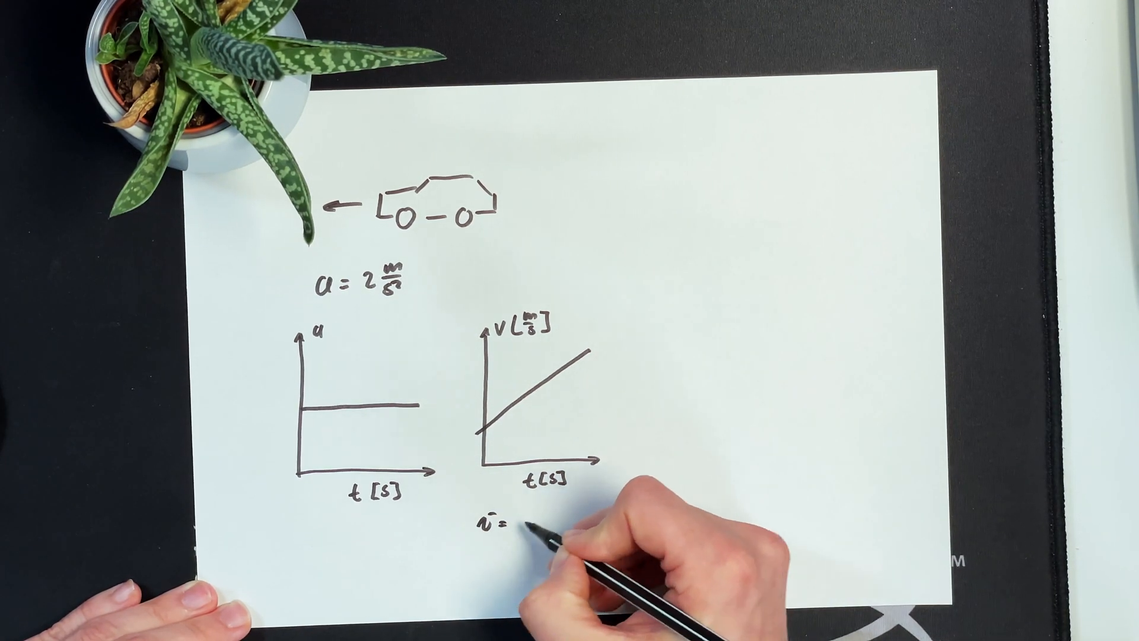
{"action": "type", "text": "v_0"}
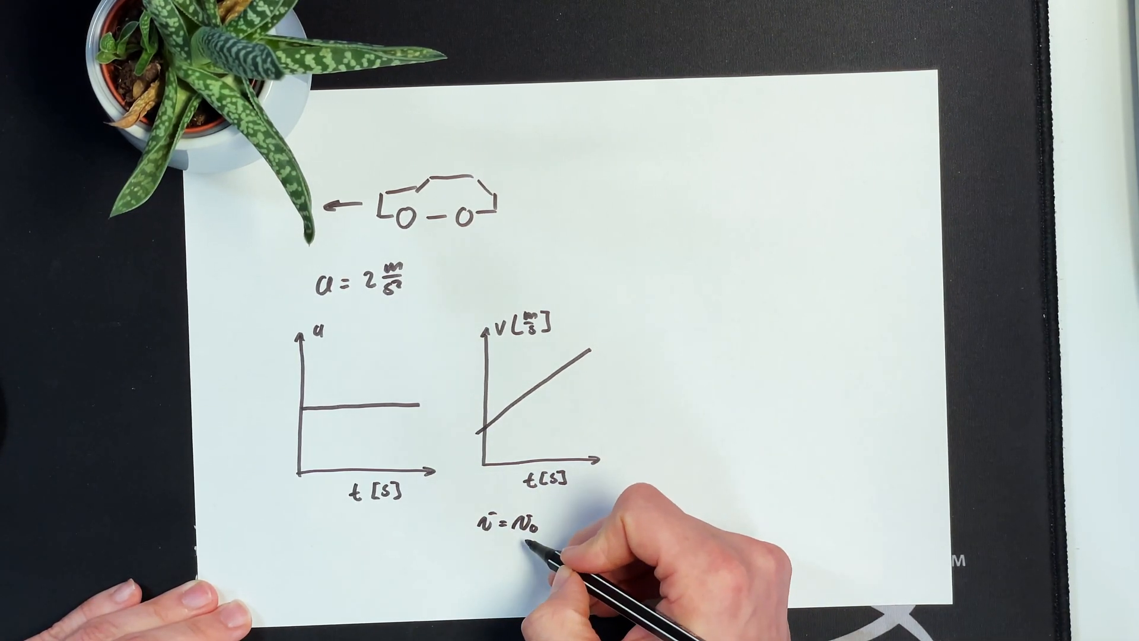
{"action": "type", "text": "+ a·t"}
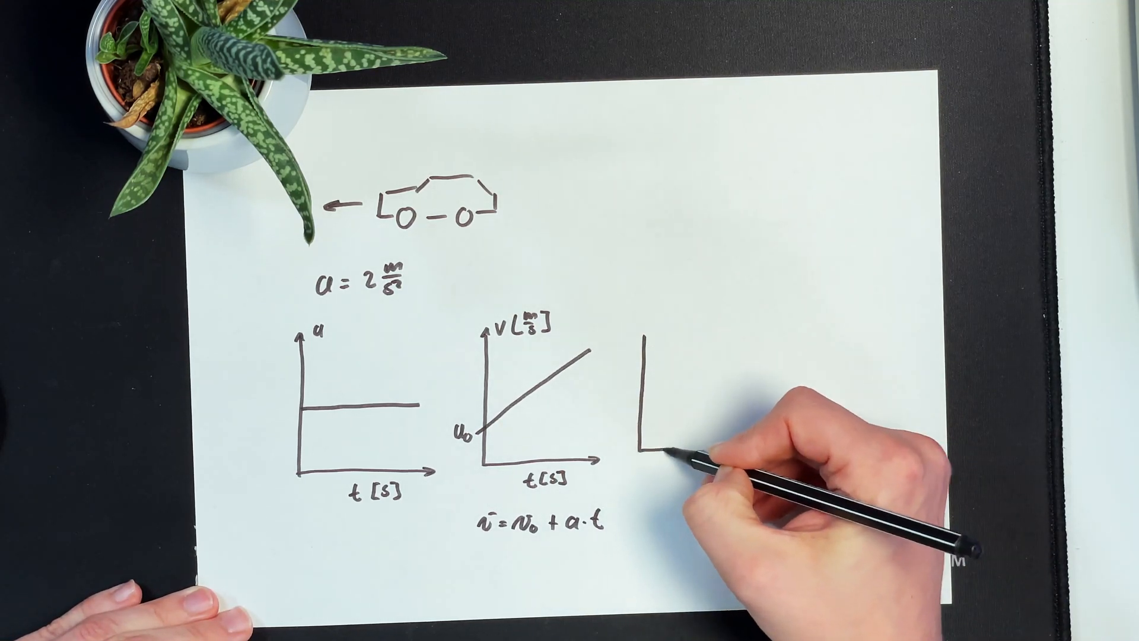
Draw distance axes labelled x [m] and t [s] and begin writing x = v0·t + ½a below
{"action": "left_click_drag", "start_coordinate": [657, 456], "coordinate": [749, 447]}
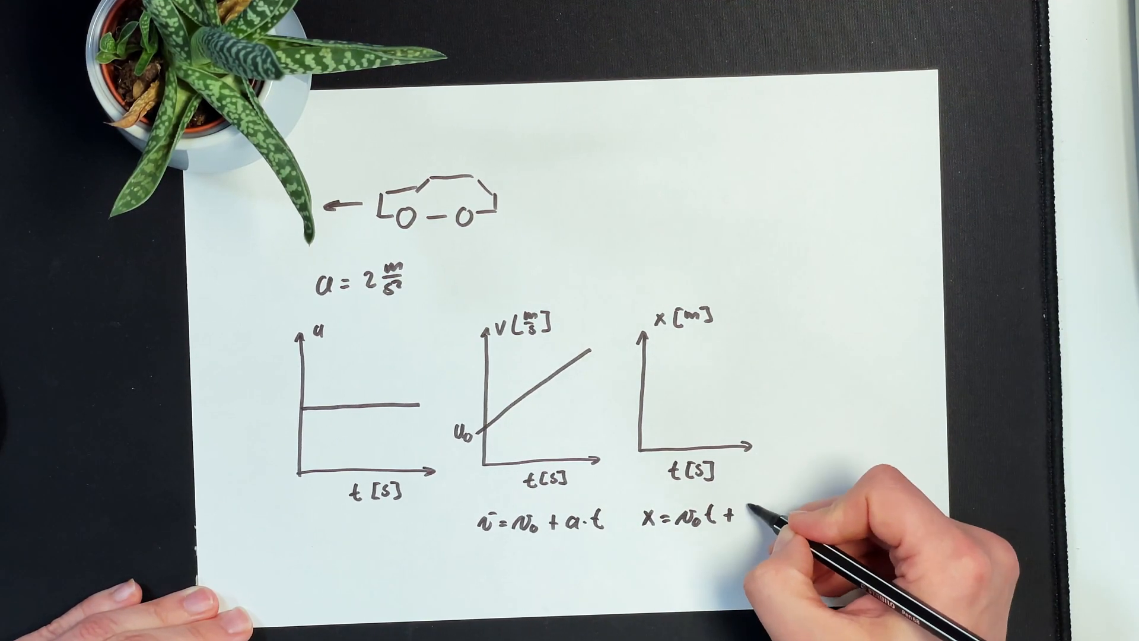
{"action": "type", "text": "½a"}
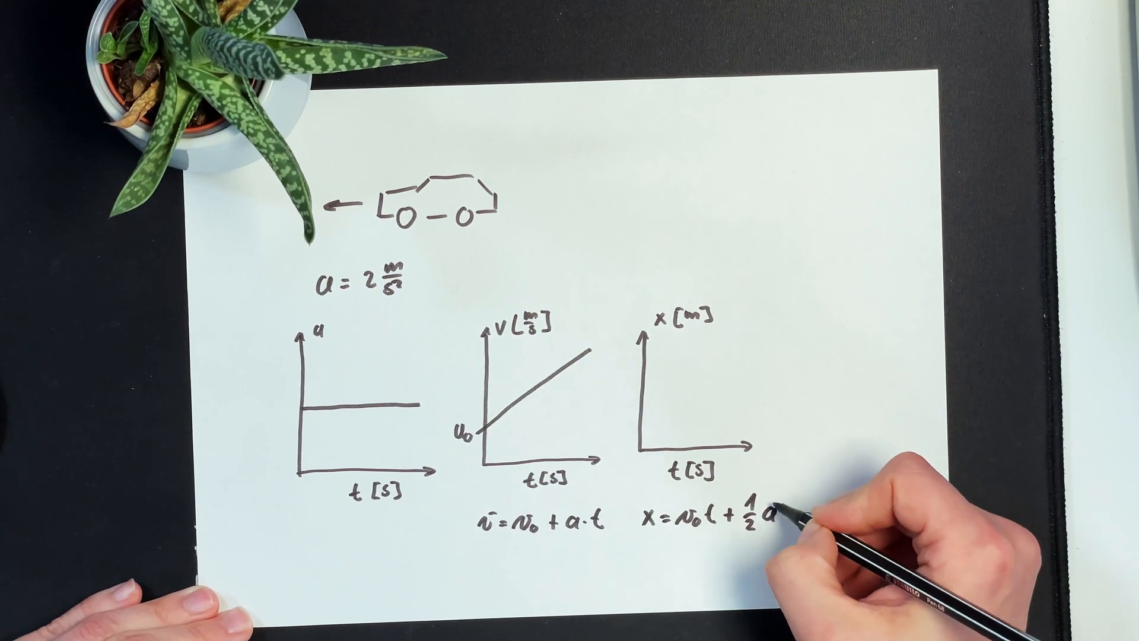